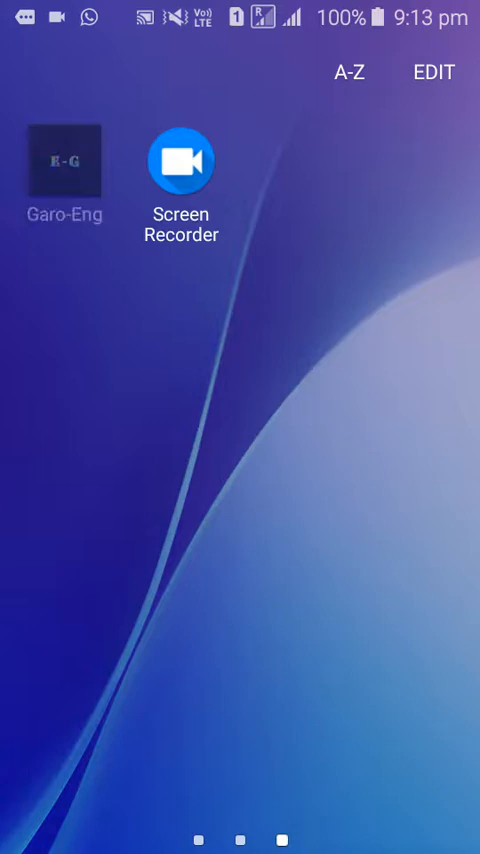
# Swipe to the home-screen page showing the Garo-Eng, Chrome and Screen Recorder icons.
pyautogui.moveTo(64, 163); pyautogui.dragTo(228, 360)
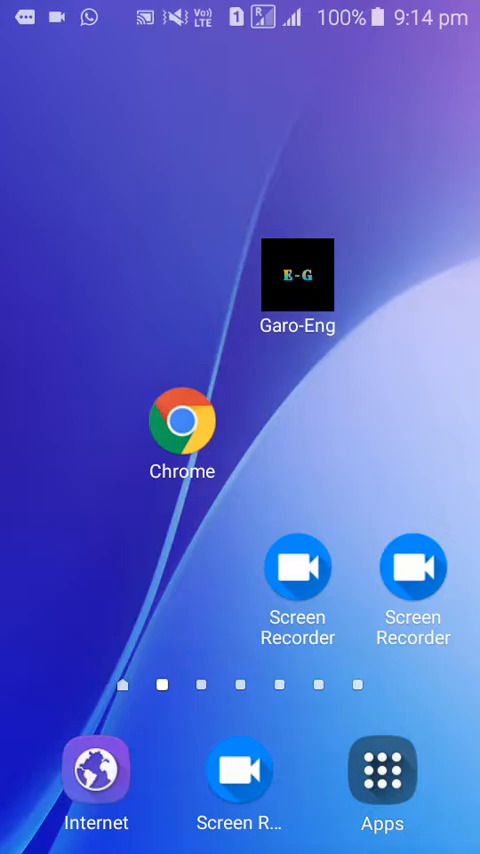
# Launch Garo-Eng and search the English dictionary for 'girl'.
pyautogui.click(296, 274)
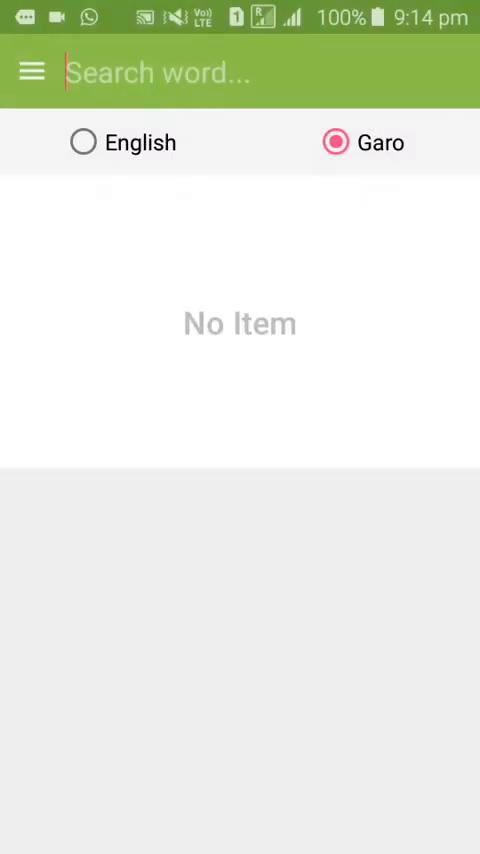
pyautogui.click(160, 73)
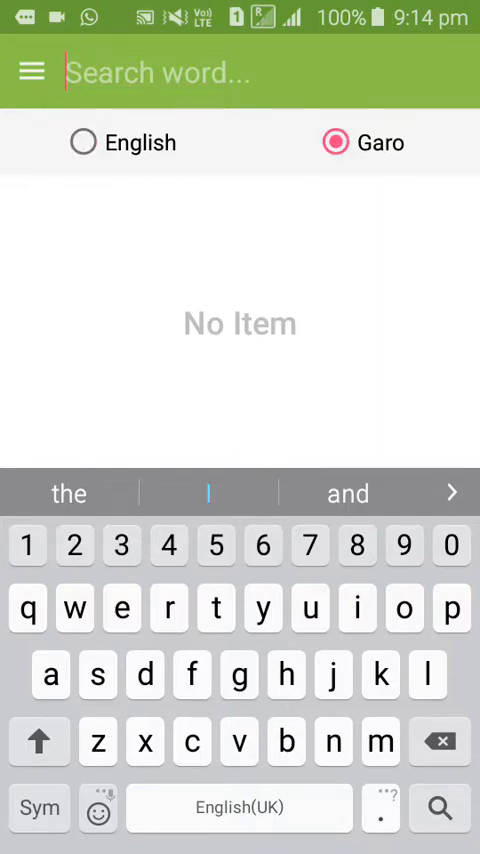
pyautogui.click(82, 142)
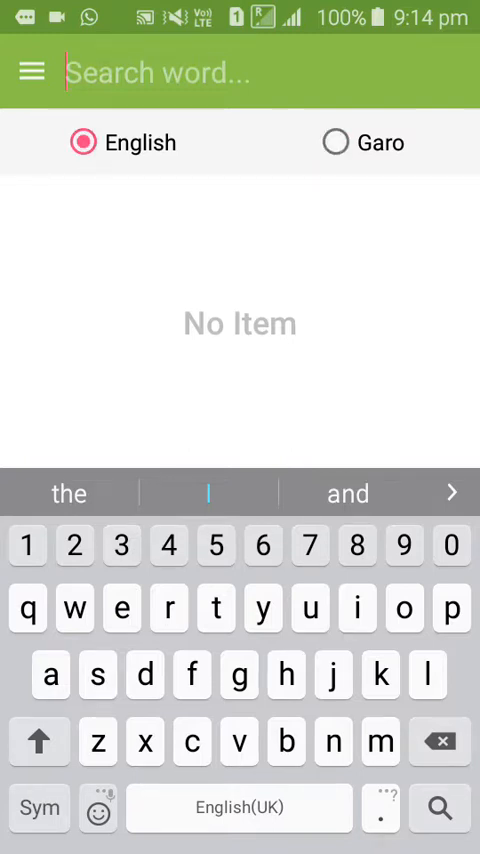
pyautogui.write('girl')
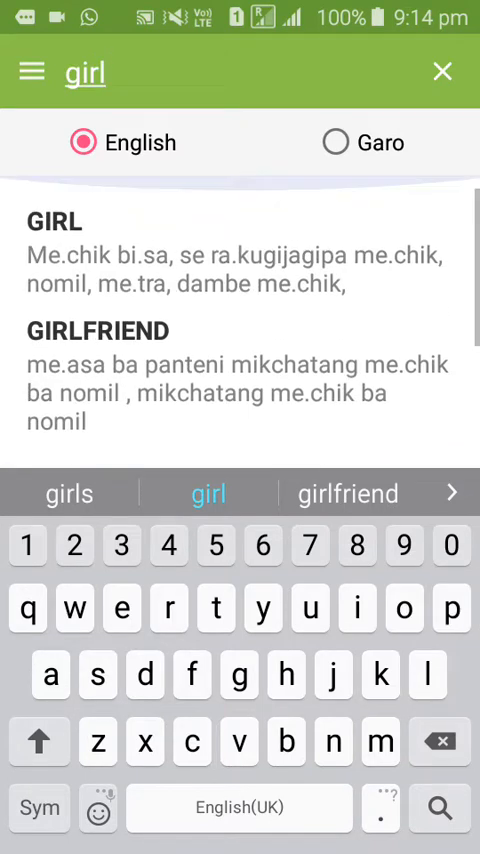
# Open the GIRL entry, toggle its favorite heart off and on, then go back.
pyautogui.click(55, 222)
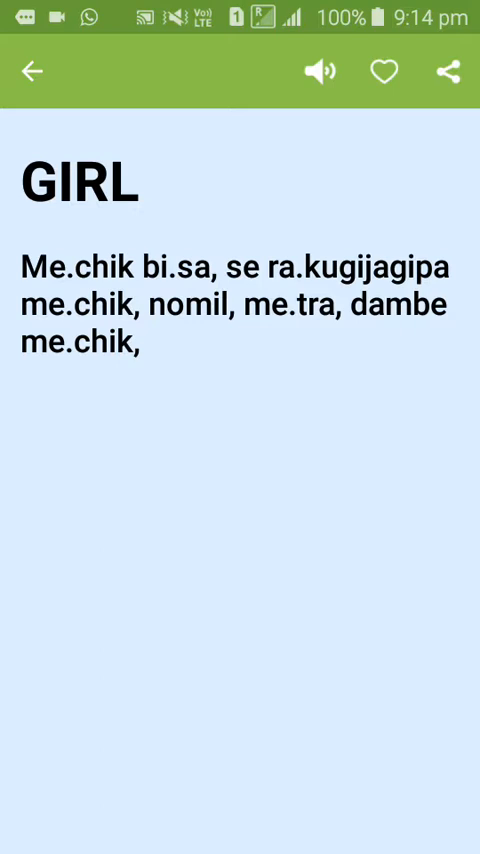
pyautogui.click(384, 69)
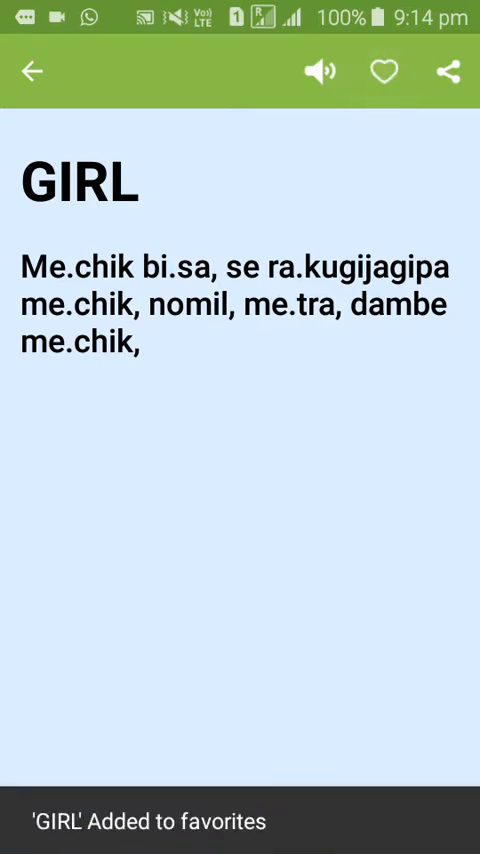
pyautogui.click(384, 70)
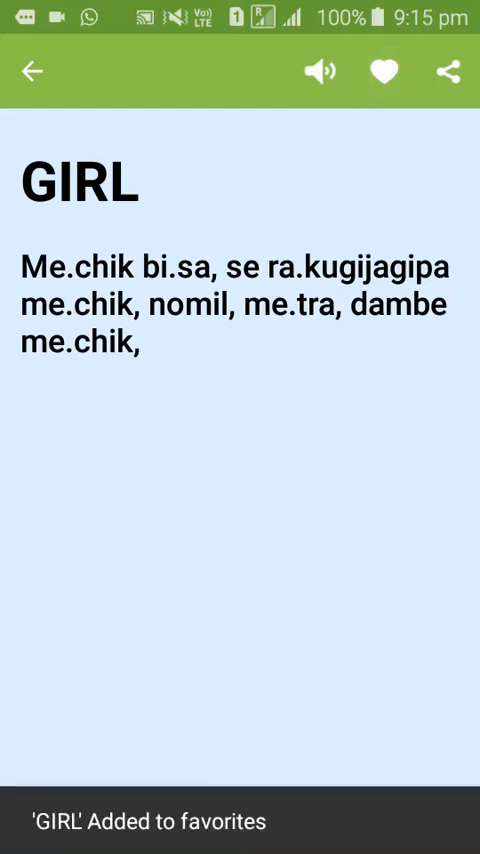
pyautogui.click(383, 71)
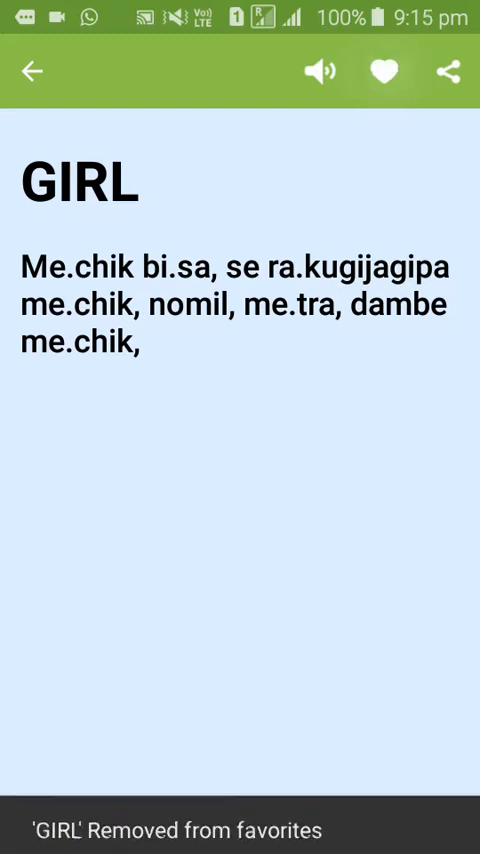
pyautogui.click(383, 70)
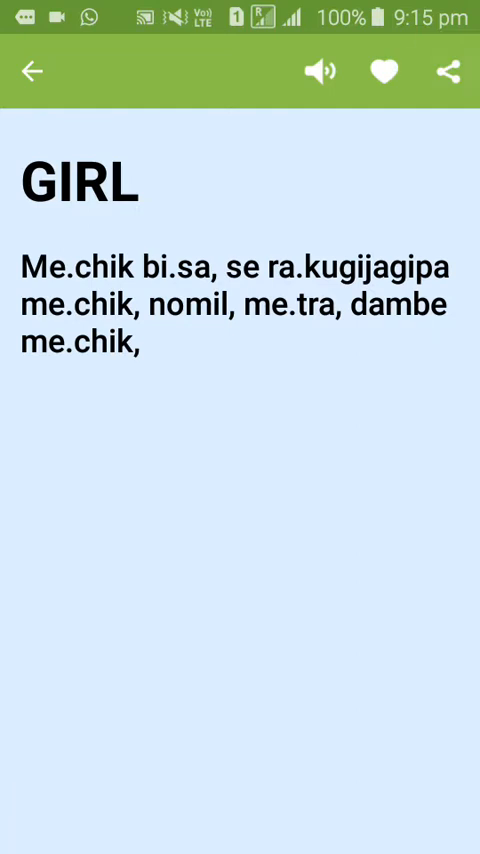
pyautogui.click(454, 70)
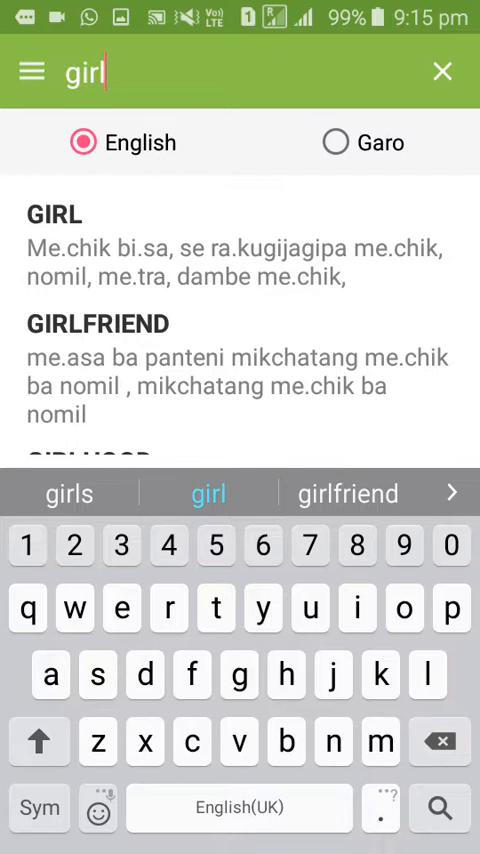
# Switch to Garo search, type 'ma' to find matcha (tiger), then return to English.
pyautogui.click(334, 142)
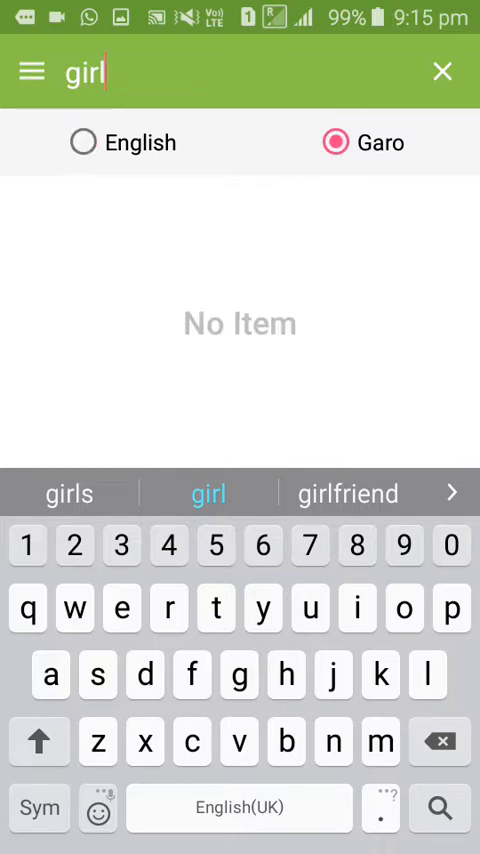
pyautogui.click(440, 70)
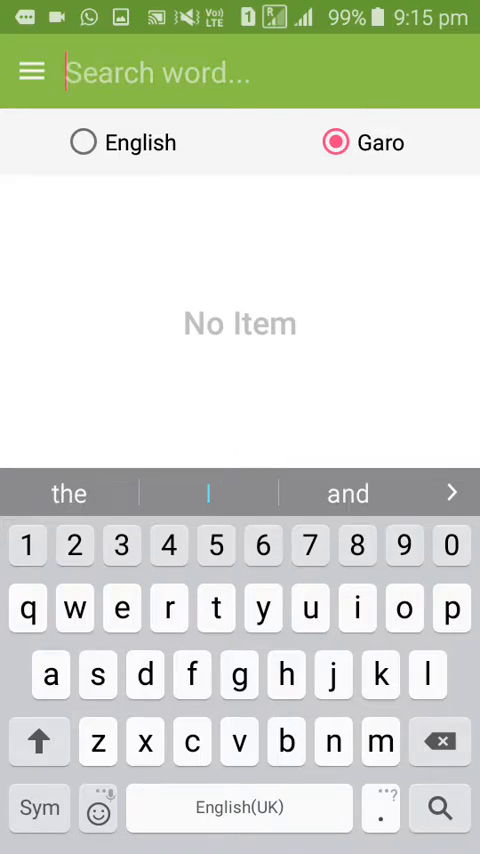
pyautogui.click(333, 742)
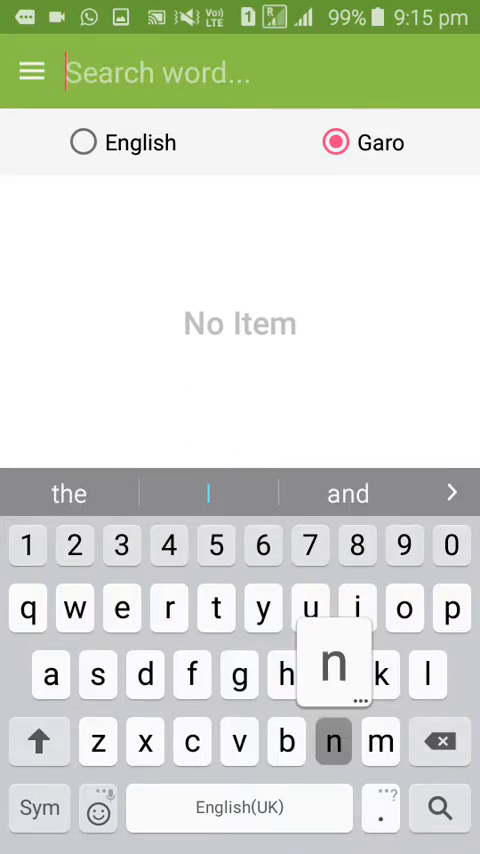
pyautogui.write('mat')
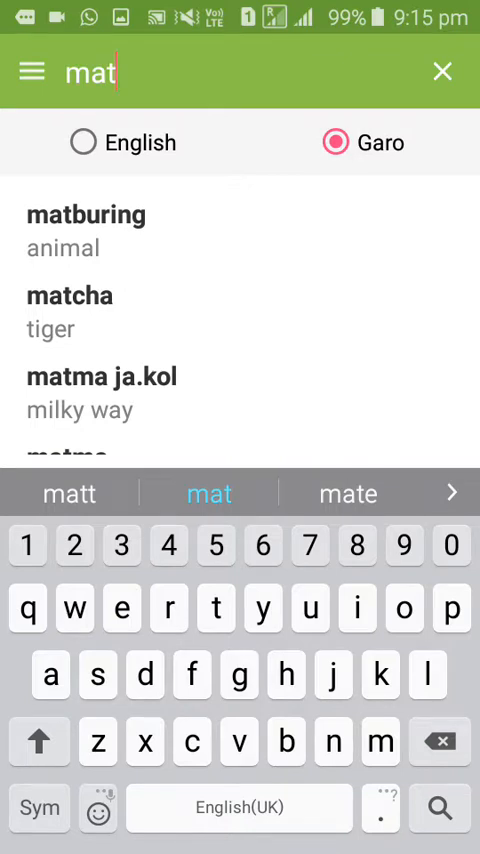
pyautogui.click(83, 142)
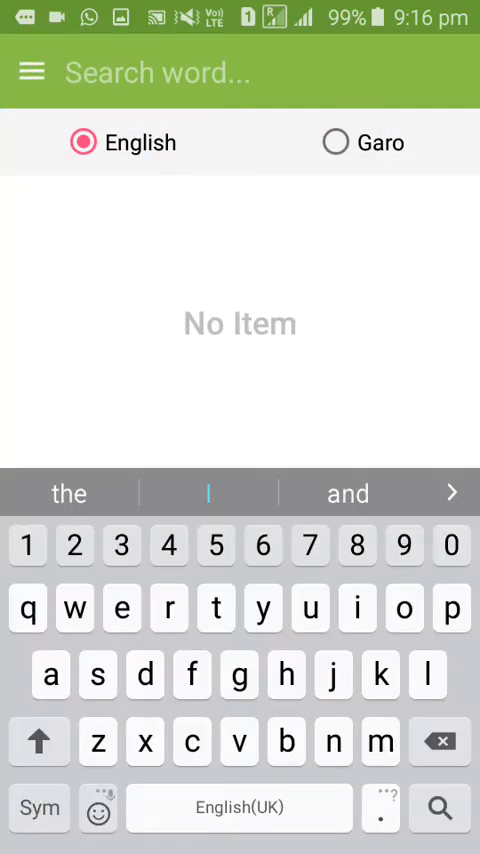
# Search English for 'fire' to list entries like FIREBRAND, then open the app menu.
pyautogui.write('fi')
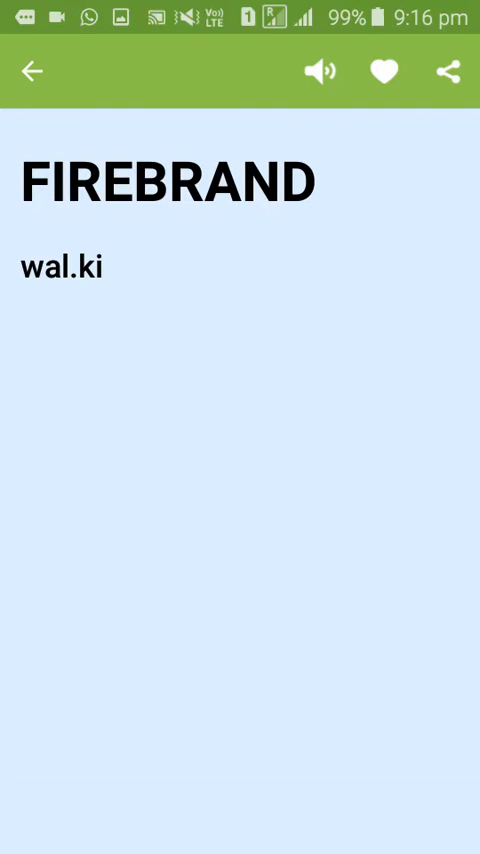
pyautogui.write('fire')
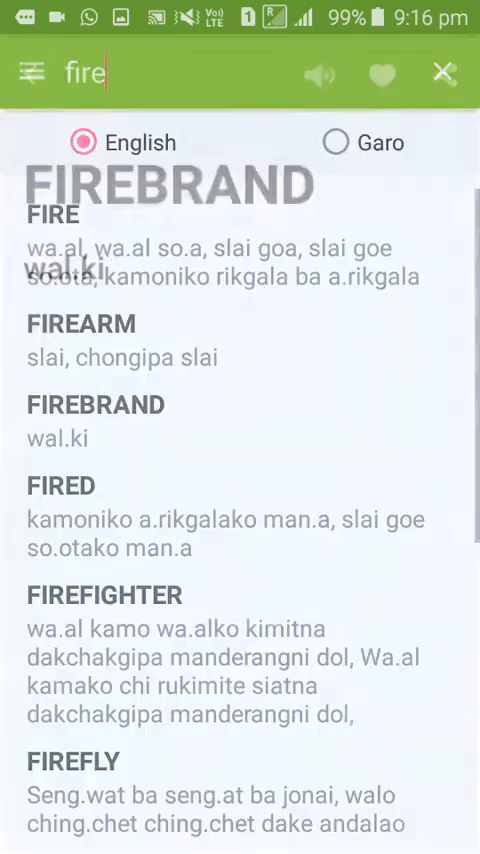
pyautogui.click(33, 74)
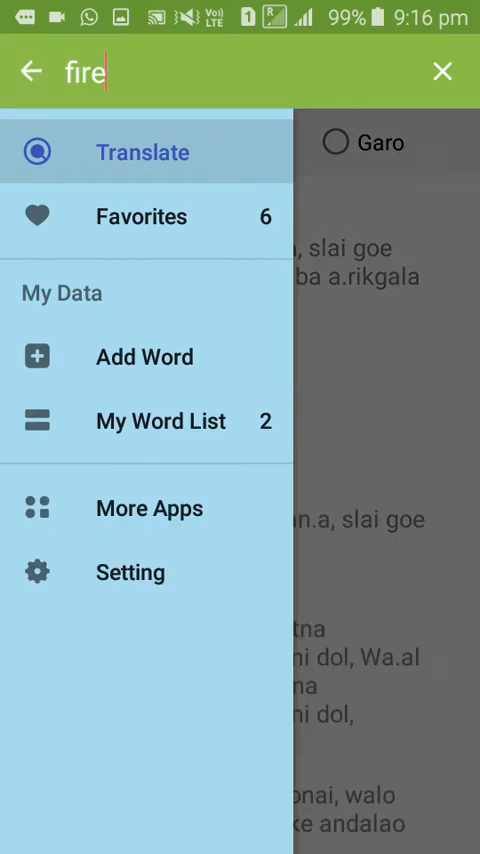
# Browse the Favorites list (matburing, ABANDON, DOCK), then open the Add Word form.
pyautogui.click(141, 216)
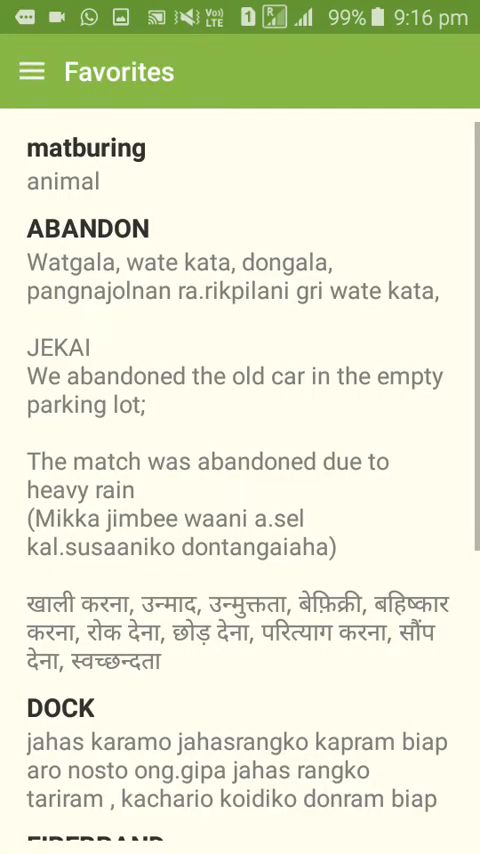
pyautogui.scroll(-3)
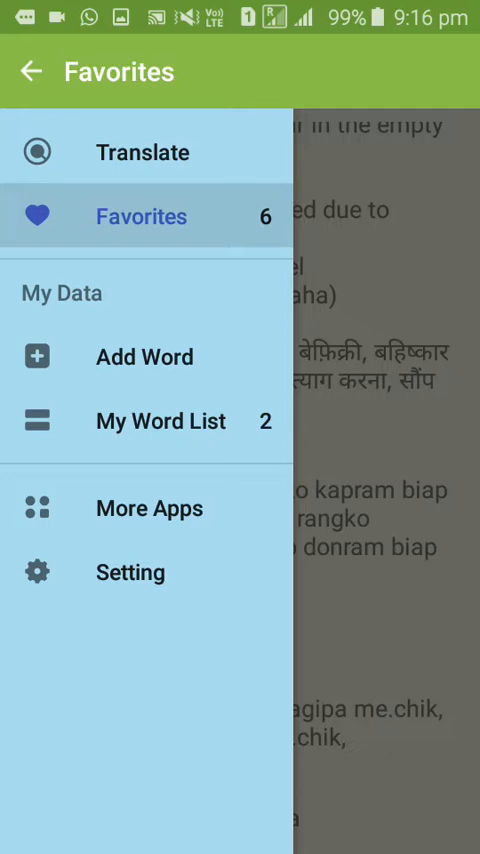
pyautogui.click(144, 356)
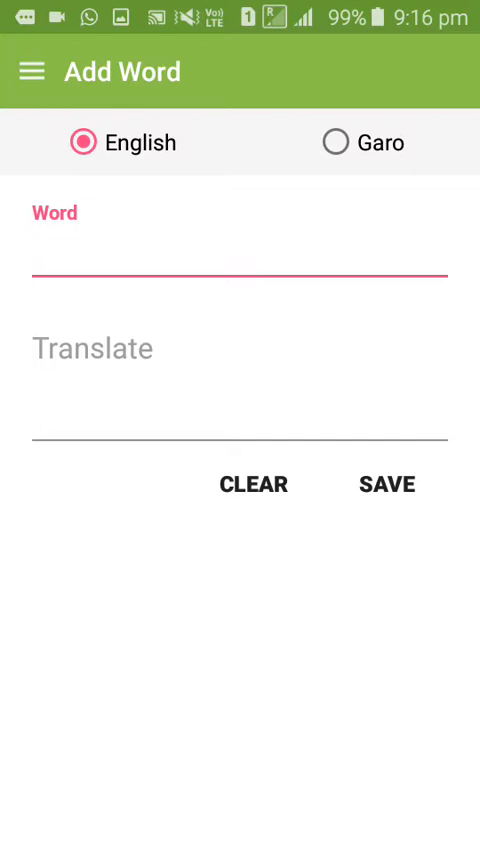
# Save English word 'boy' with translation 'measa', then open My Word List.
pyautogui.click(334, 142)
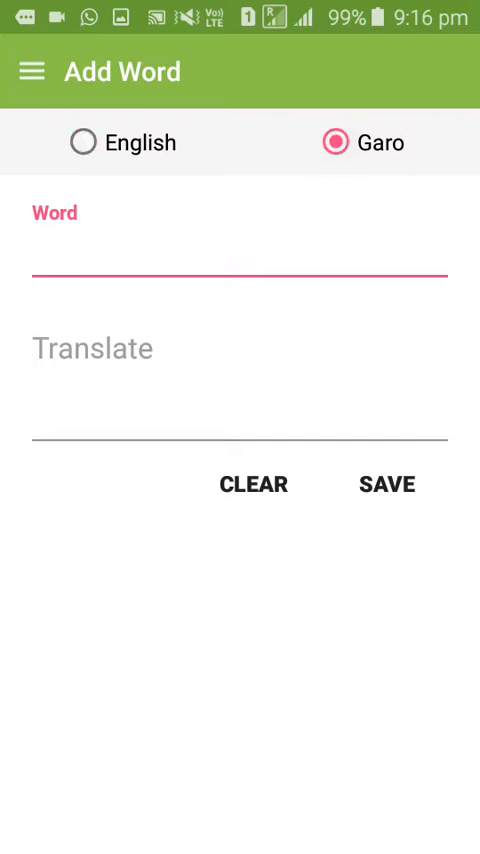
pyautogui.click(82, 142)
pyautogui.write('b')
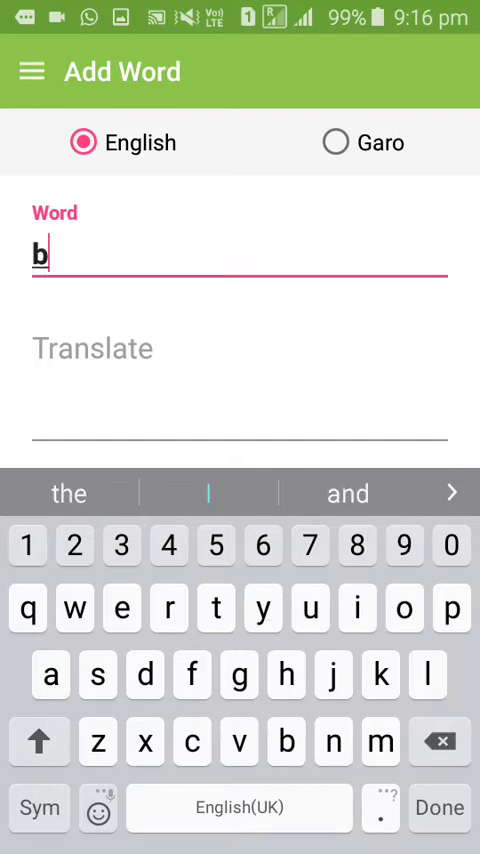
pyautogui.write('oy')
pyautogui.click(240, 380)
pyautogui.write('measa')
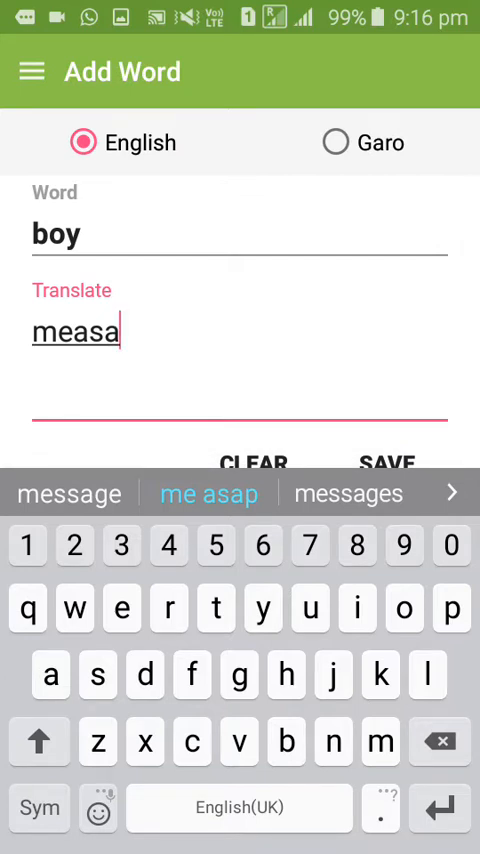
pyautogui.click(387, 463)
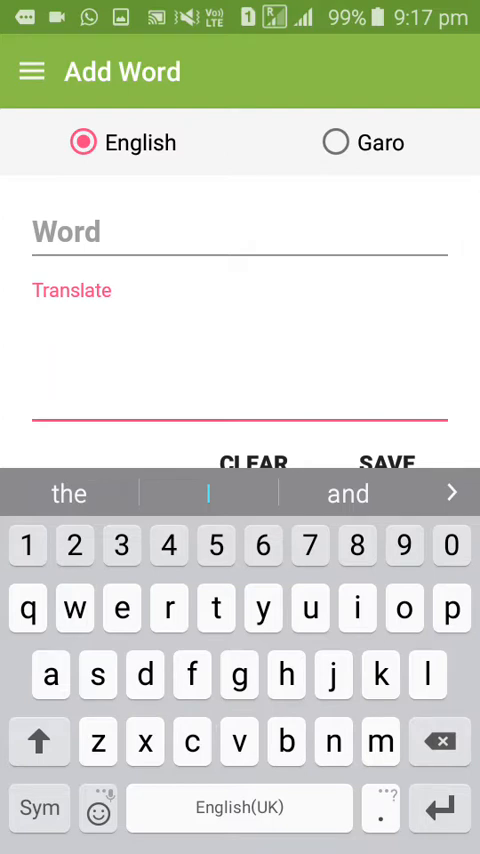
pyautogui.click(36, 71)
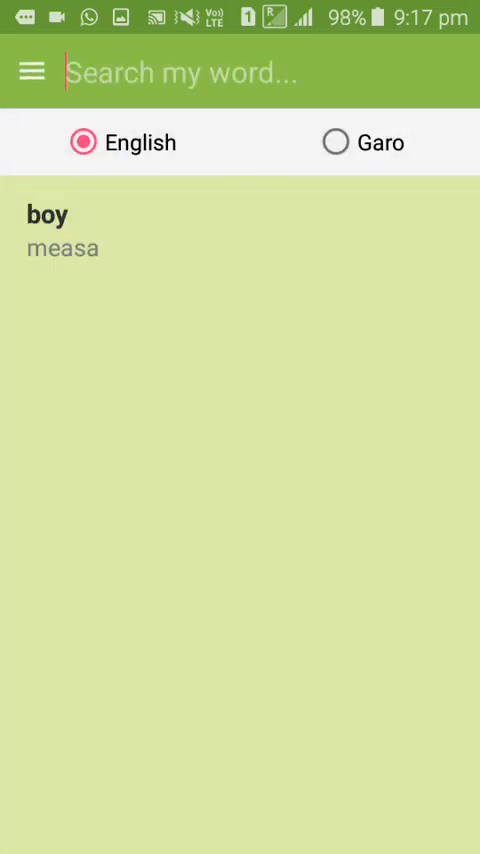
# Show English words in My Word List and open the 'boy' entry.
pyautogui.click(335, 142)
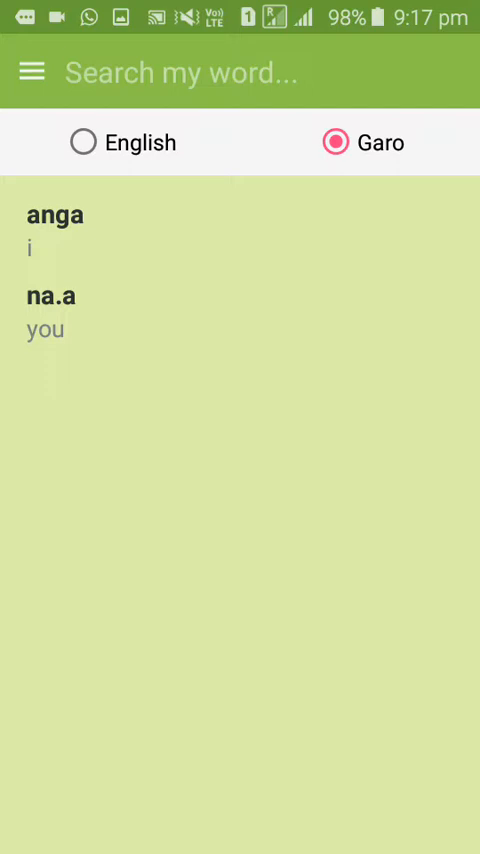
pyautogui.click(82, 142)
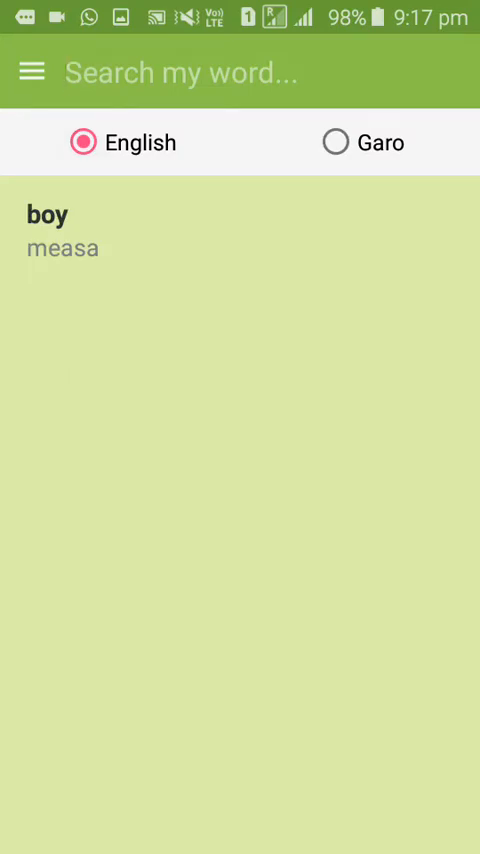
pyautogui.click(50, 228)
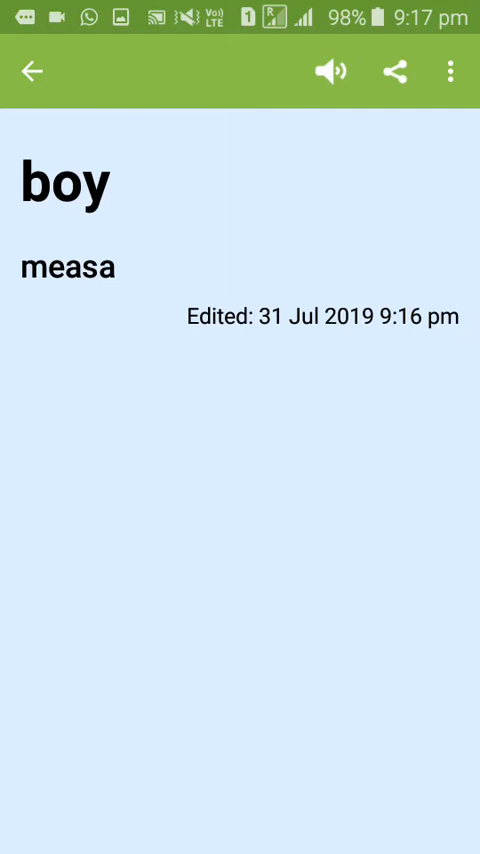
# Delete the word 'boy' from the overflow menu and confirm with YES.
pyautogui.click(442, 70)
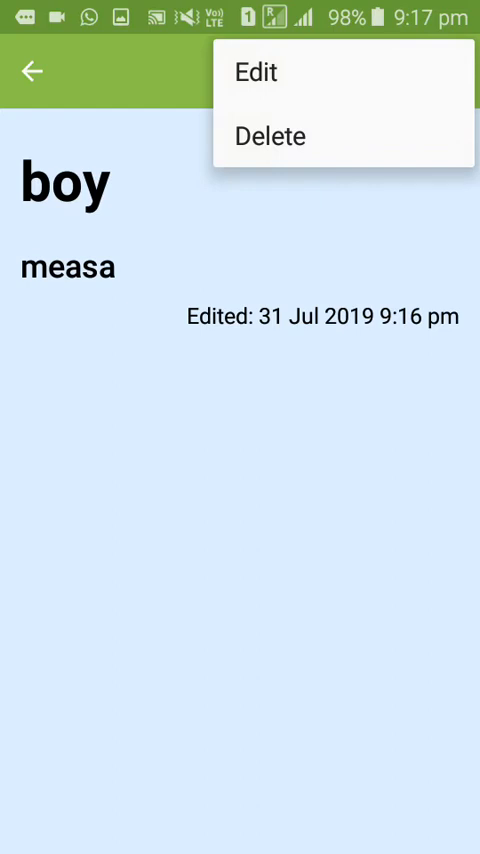
pyautogui.click(256, 71)
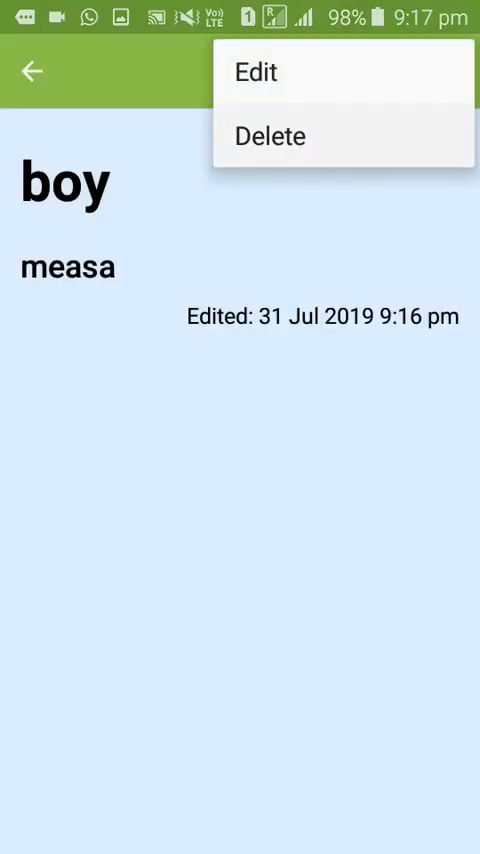
pyautogui.click(269, 135)
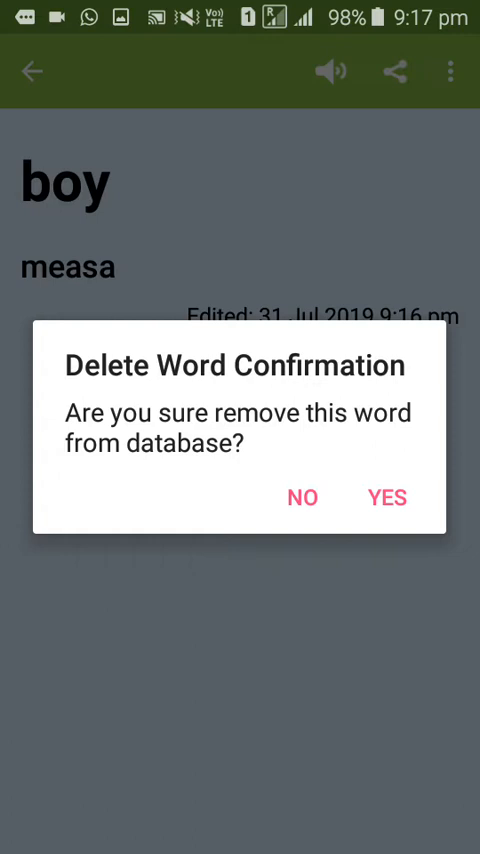
pyautogui.click(387, 497)
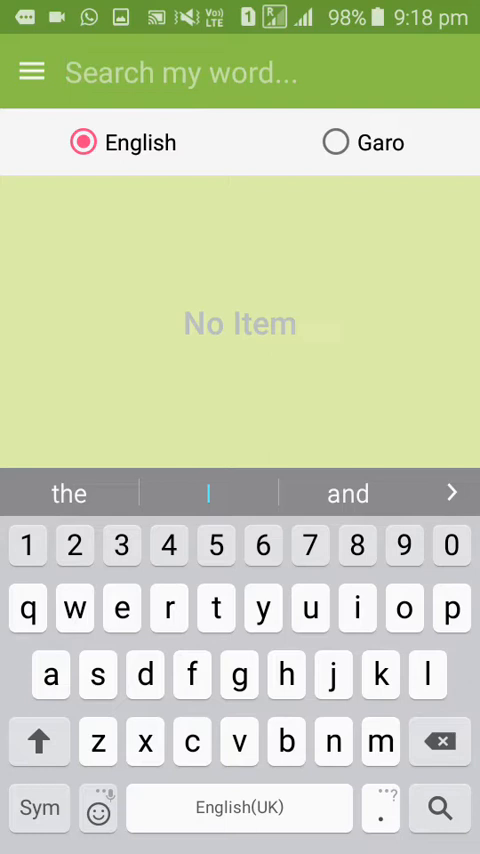
# Open the Setting screen from the navigation drawer.
pyautogui.click(37, 71)
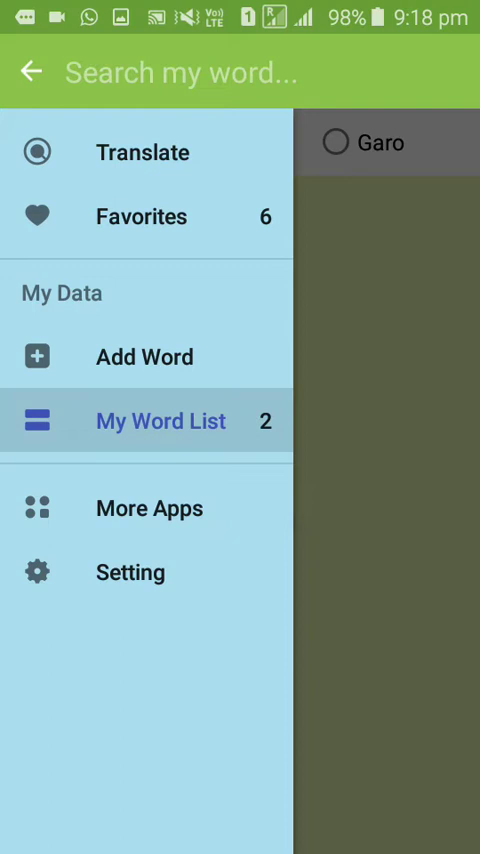
pyautogui.click(130, 572)
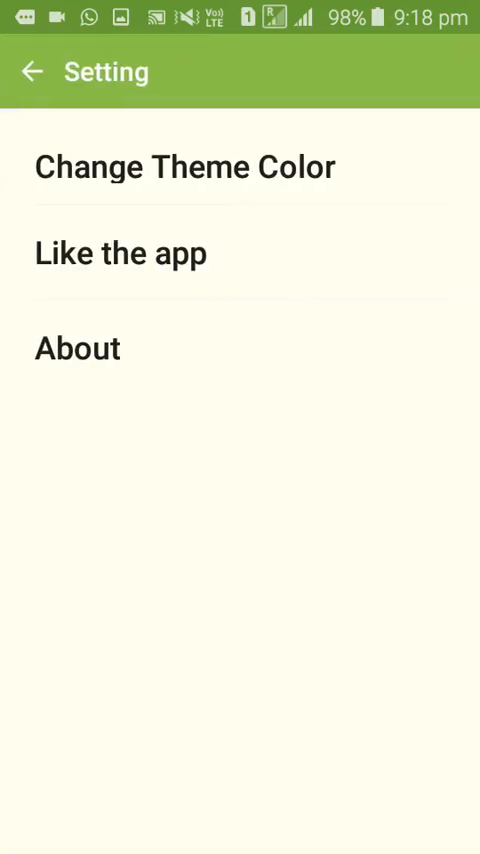
# Try the Red theme, switch the theme colour to Orange, and show the About dialog.
pyautogui.click(184, 166)
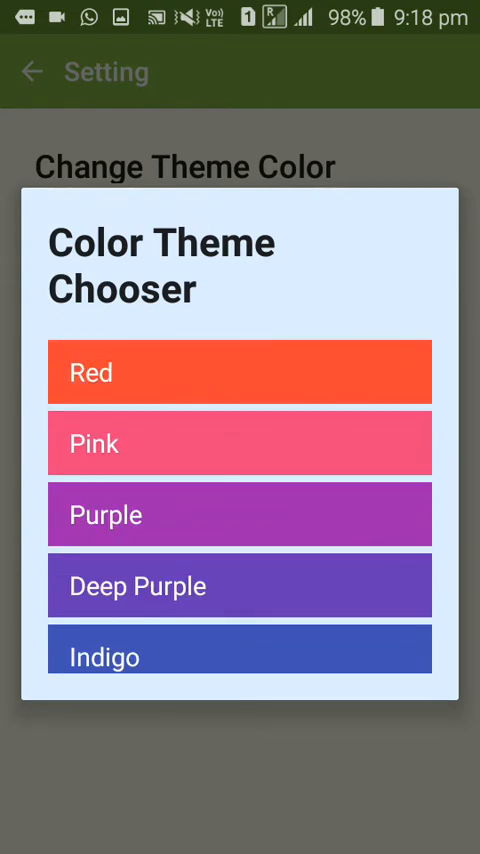
pyautogui.click(240, 372)
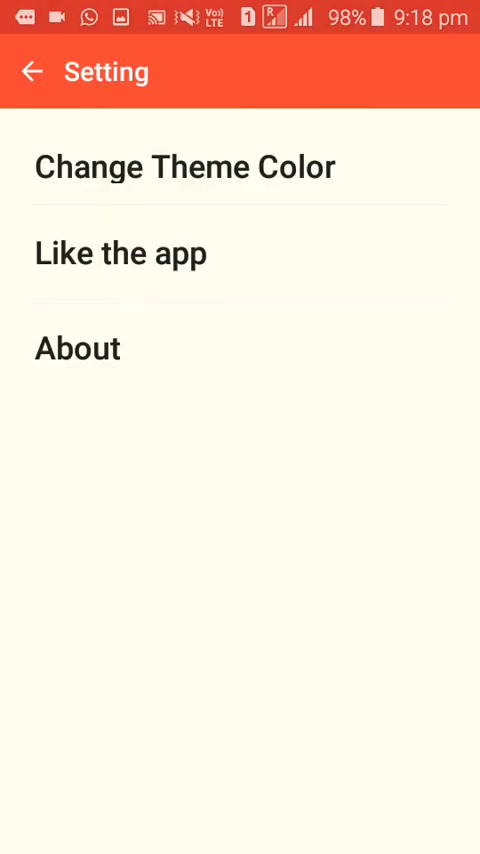
pyautogui.click(185, 166)
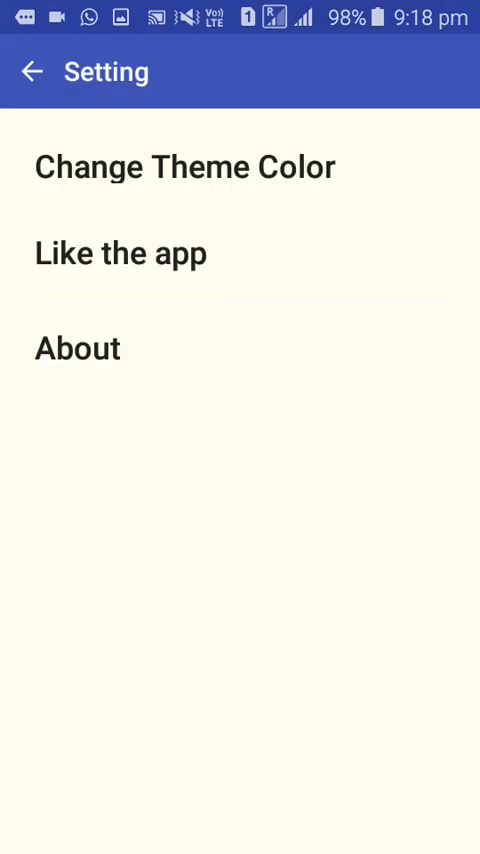
pyautogui.click(184, 166)
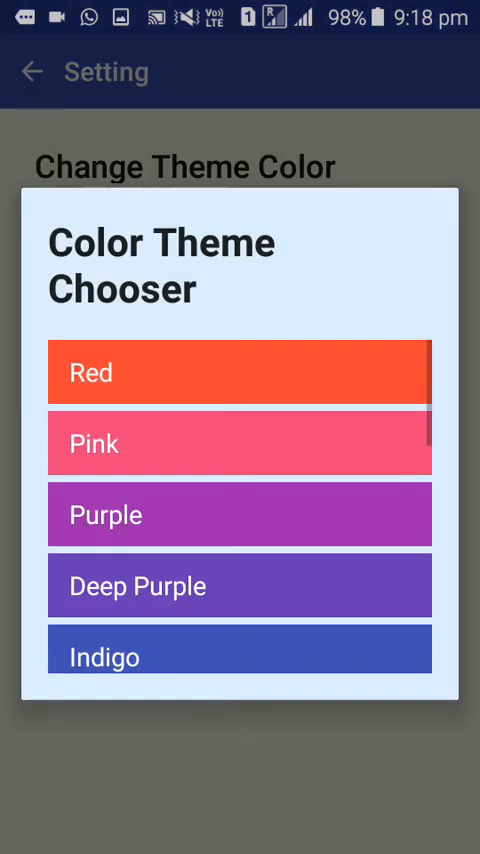
pyautogui.scroll(-3)
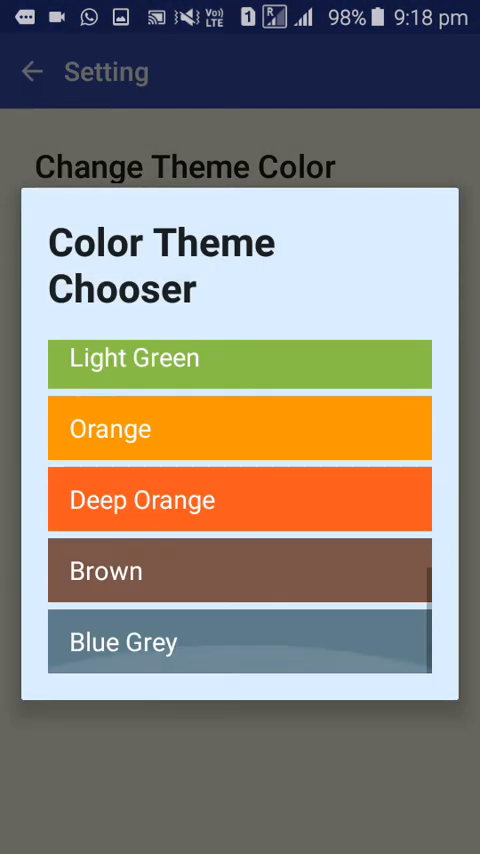
pyautogui.click(240, 429)
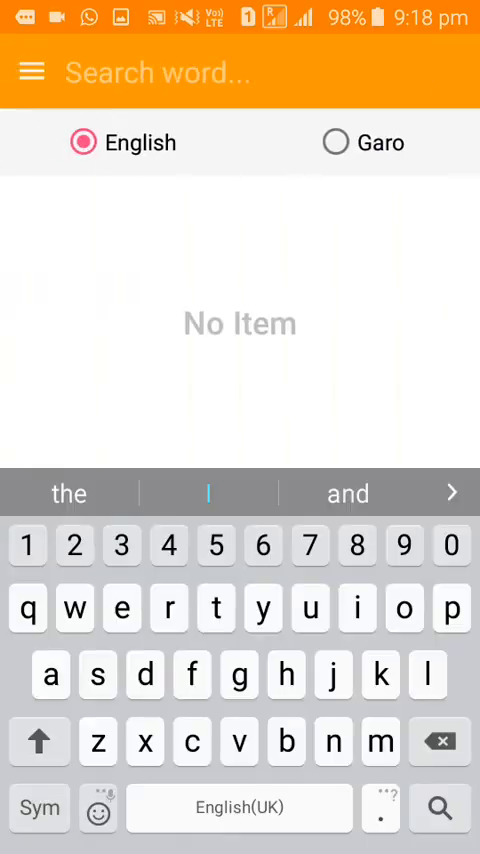
pyautogui.click(34, 72)
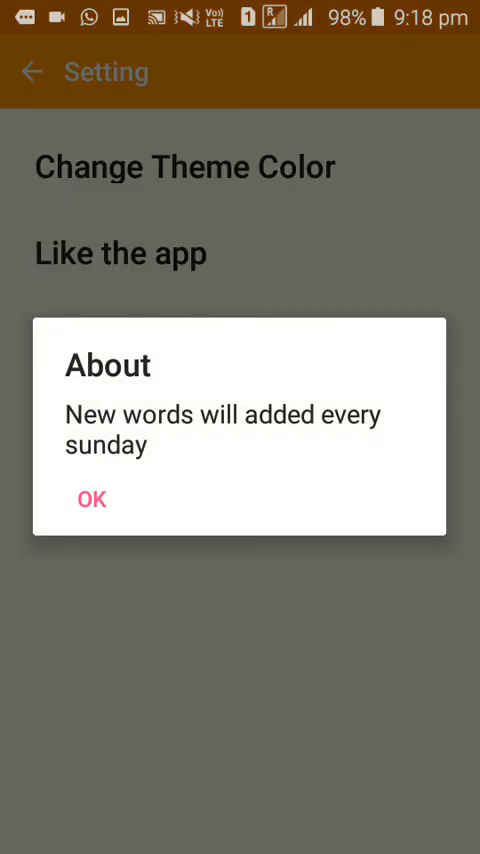
# Dismiss the About dialog, hide the keyboard, and focus the Search word field.
pyautogui.click(91, 499)
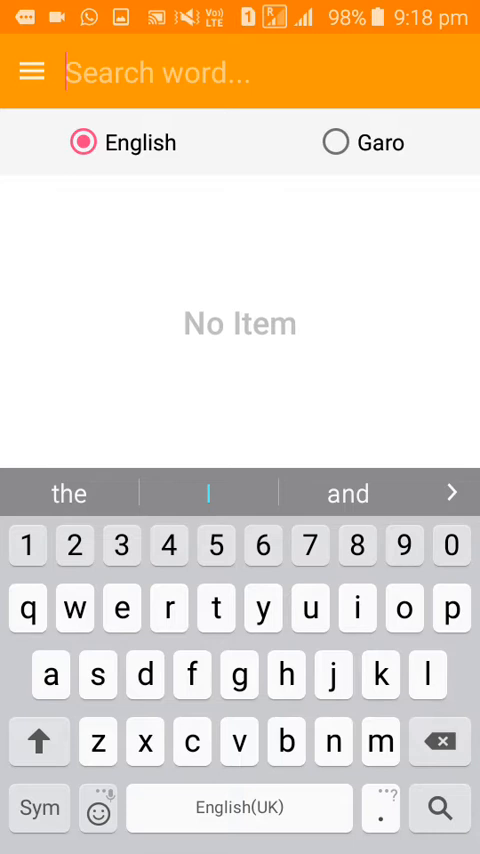
pyautogui.click(34, 70)
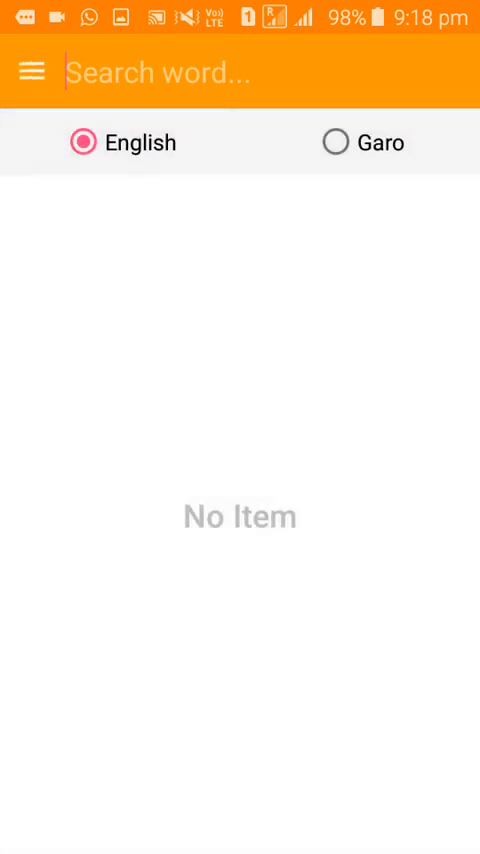
pyautogui.click(240, 73)
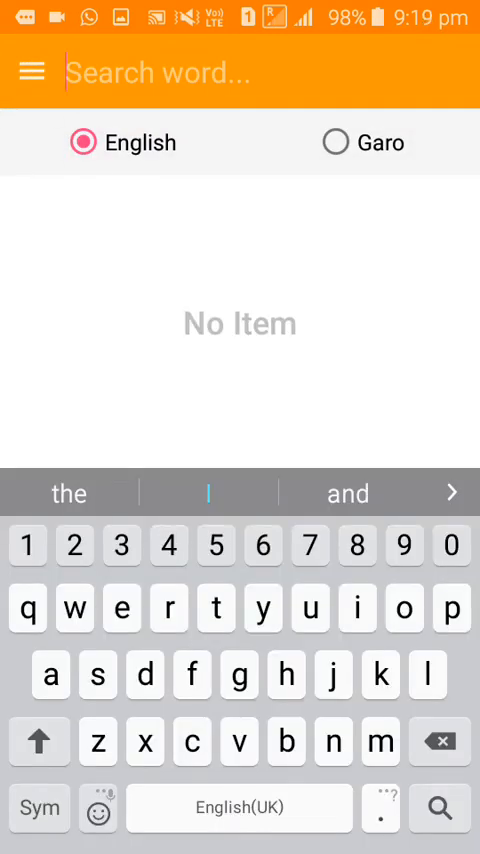
# Search 'tig', add TIGER to favorites, then switch search mode to Garo.
pyautogui.write('t')
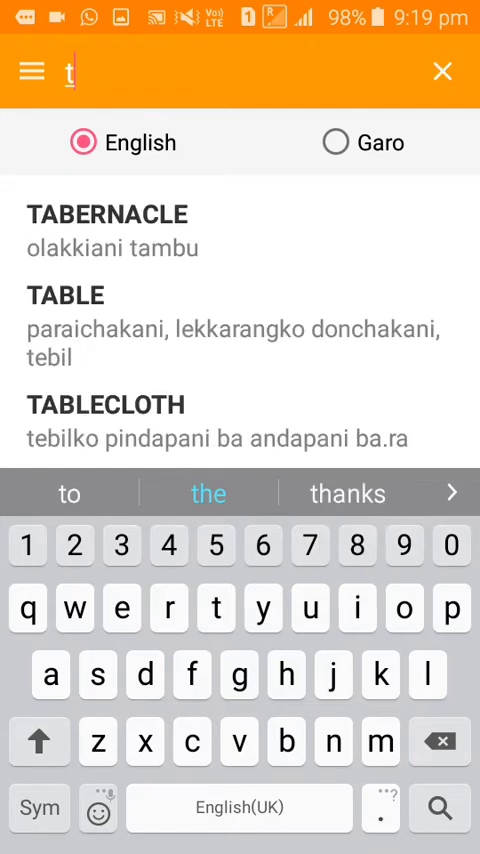
pyautogui.write('ig')
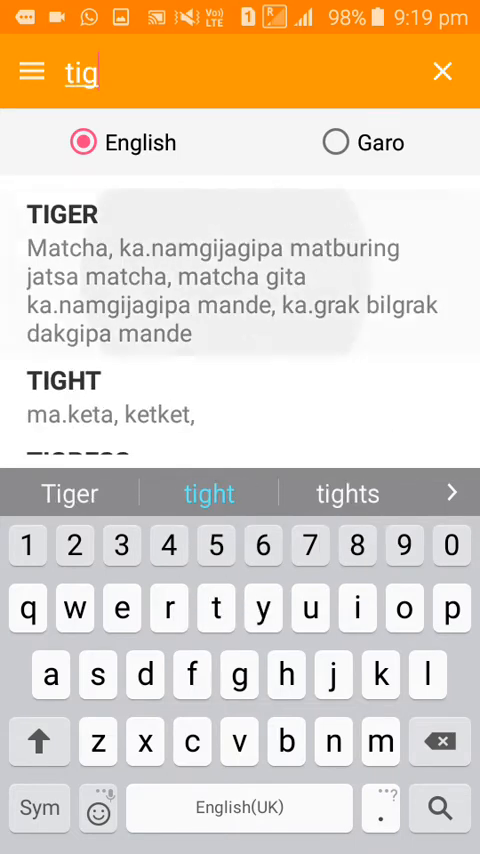
pyautogui.click(62, 215)
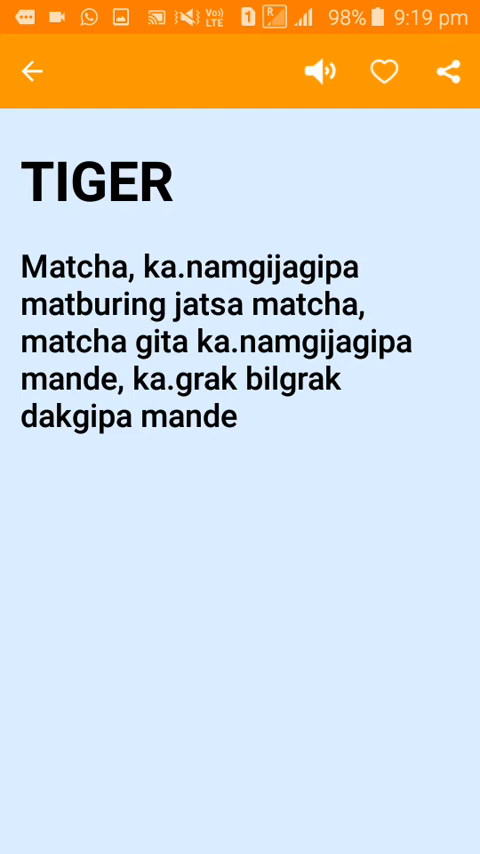
pyautogui.click(390, 70)
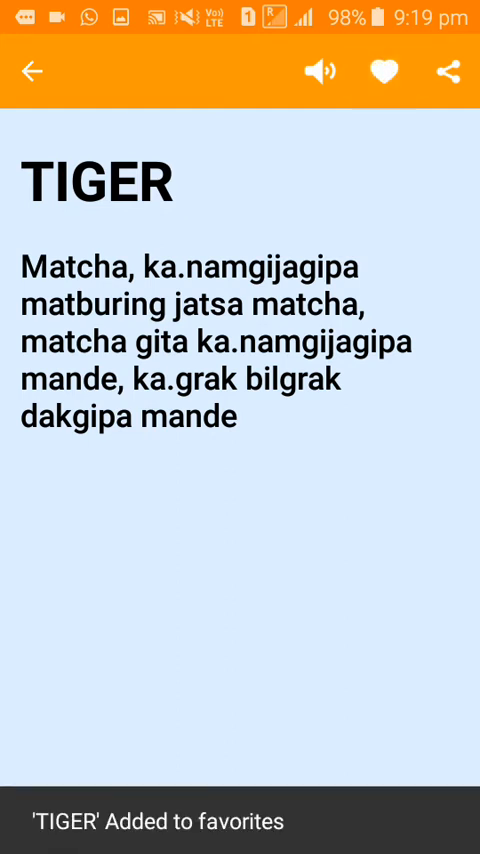
pyautogui.click(447, 70)
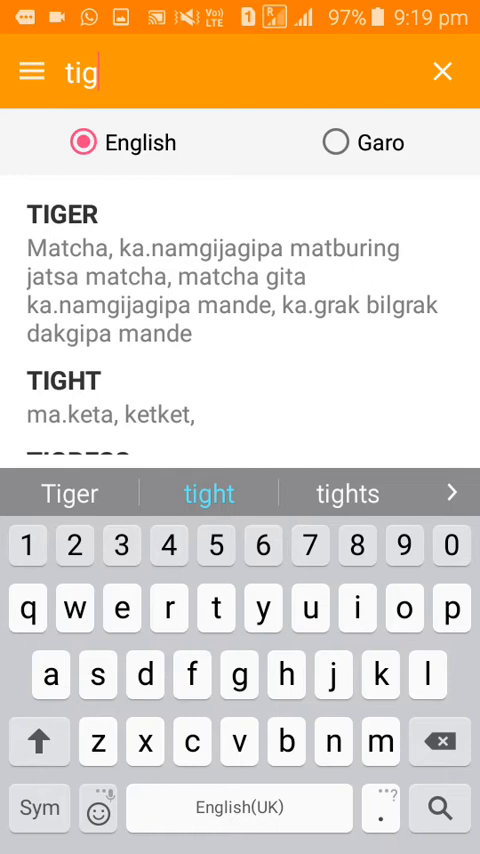
pyautogui.click(335, 142)
pyautogui.write('co')
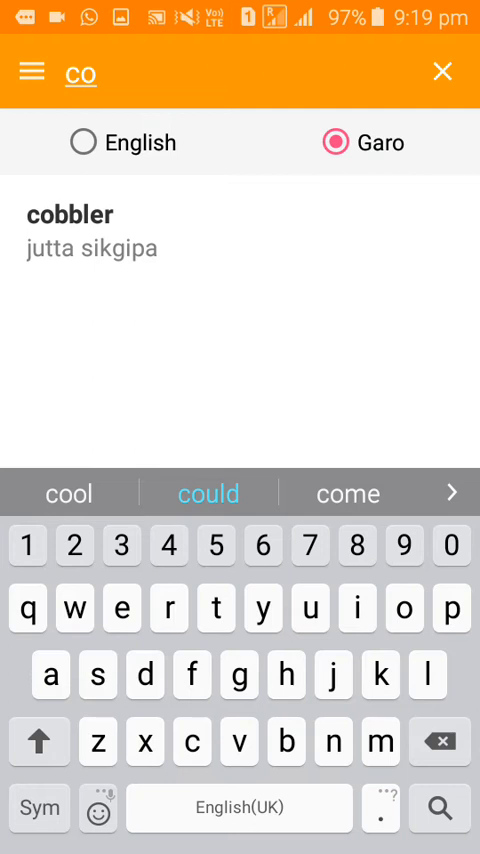
# Clear the search, enter 'match', and open the Garo entry matcha (tiger).
pyautogui.click(442, 70)
pyautogui.write('m')
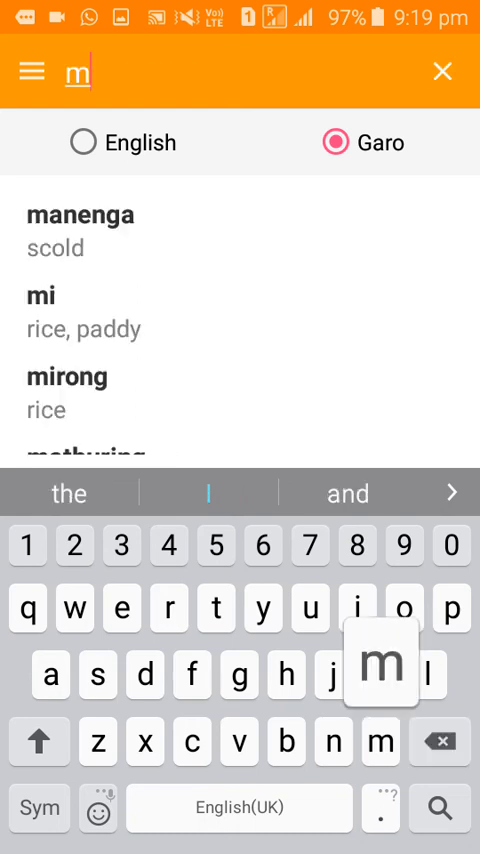
pyautogui.write('atch')
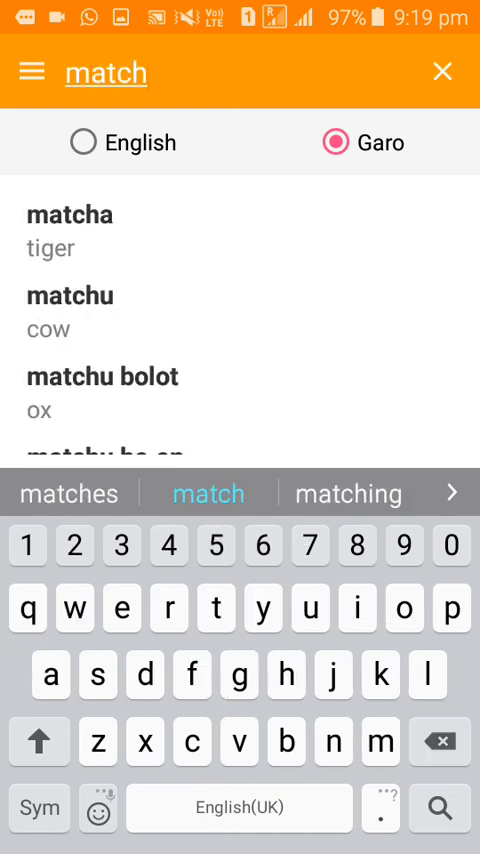
pyautogui.click(62, 214)
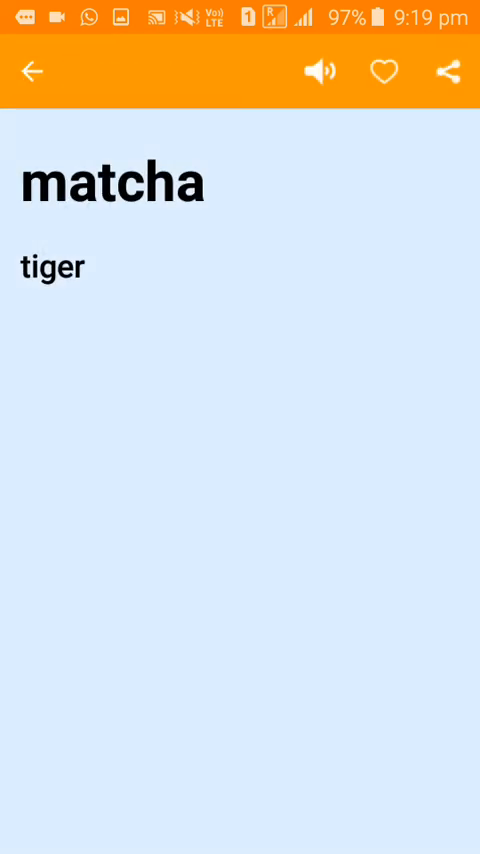